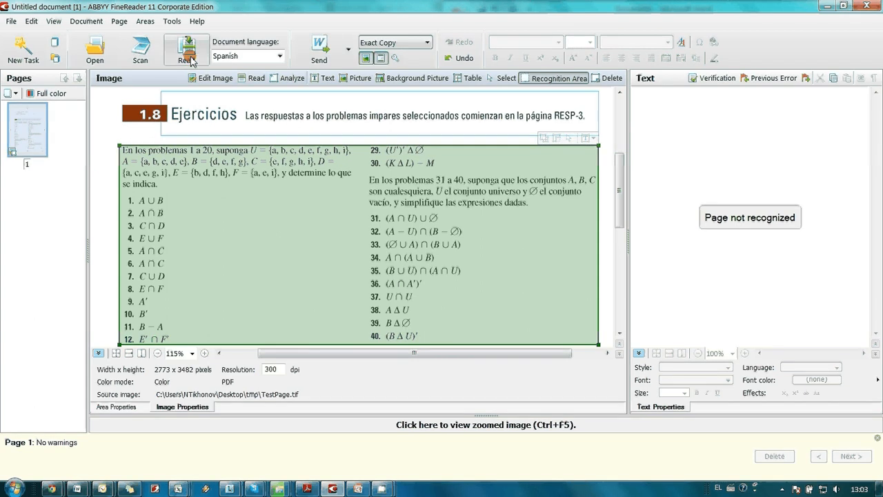
Step: Read the Spanish exercise page, then bring up the Language Editor from the document language list
left_click(186, 48)
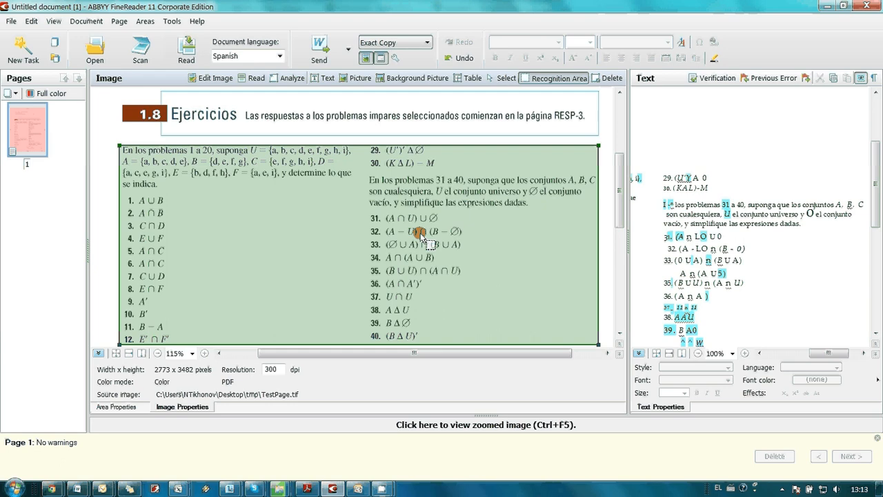
left_click(171, 21)
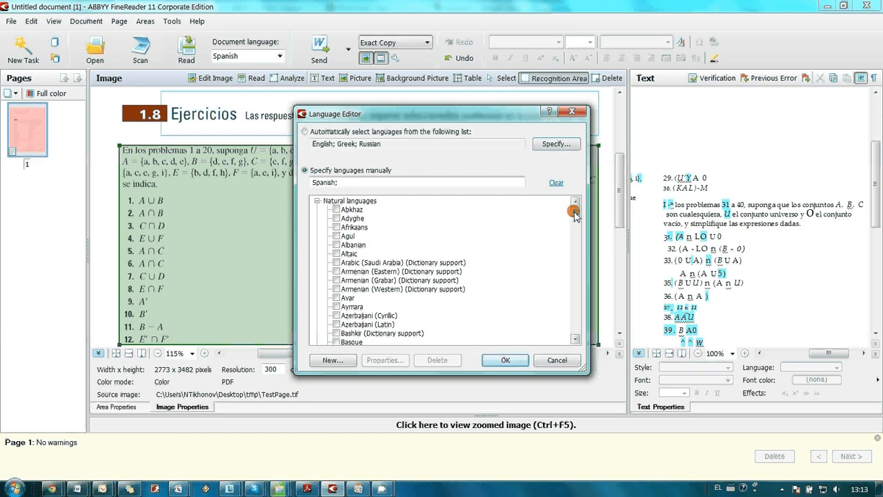
Step: Create the user language 'Copy of Spanish' and make it the document language
left_click(333, 359)
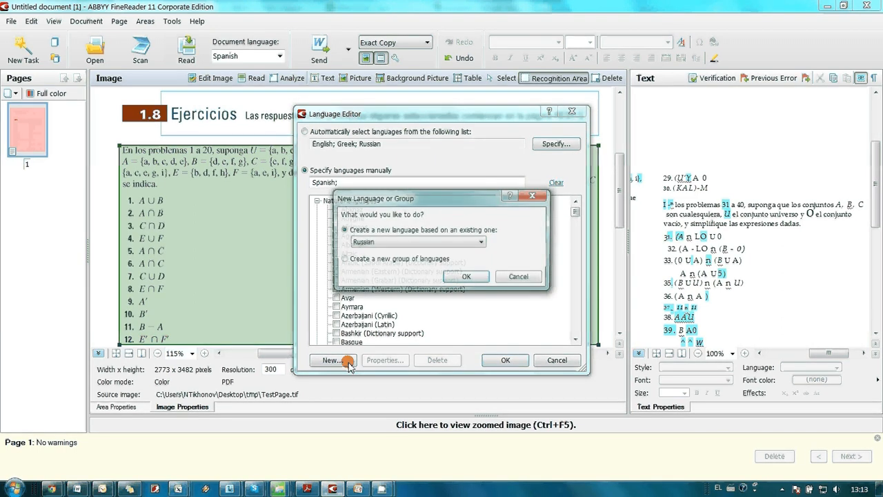
left_click(483, 242)
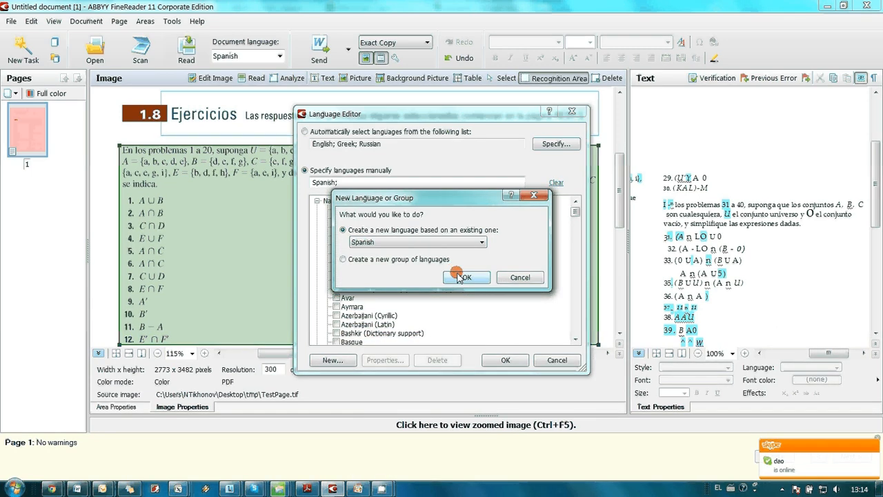
left_click(463, 276)
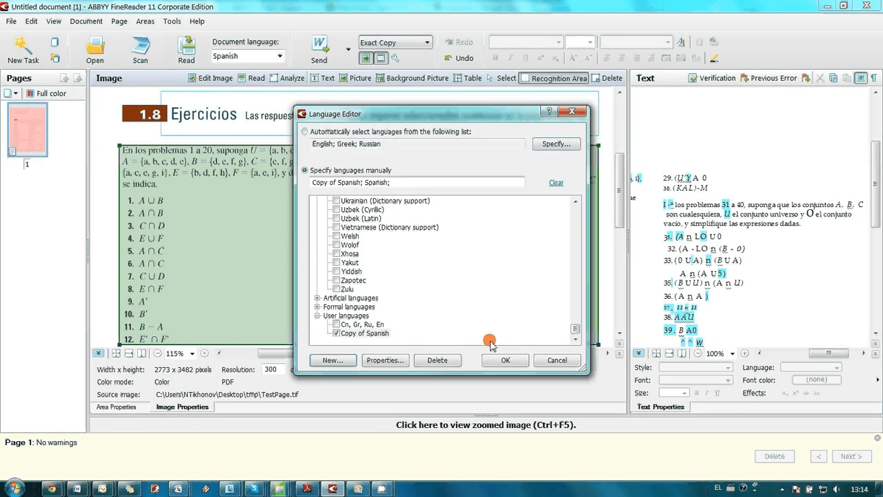
left_click(505, 359)
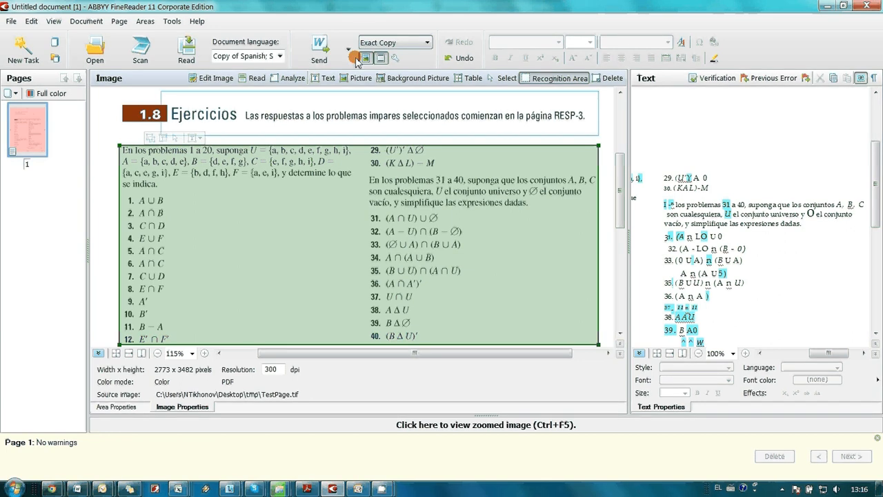
Step: Create a training pattern named 'Maths' in the Pattern Editor and keep it active
left_click(171, 20)
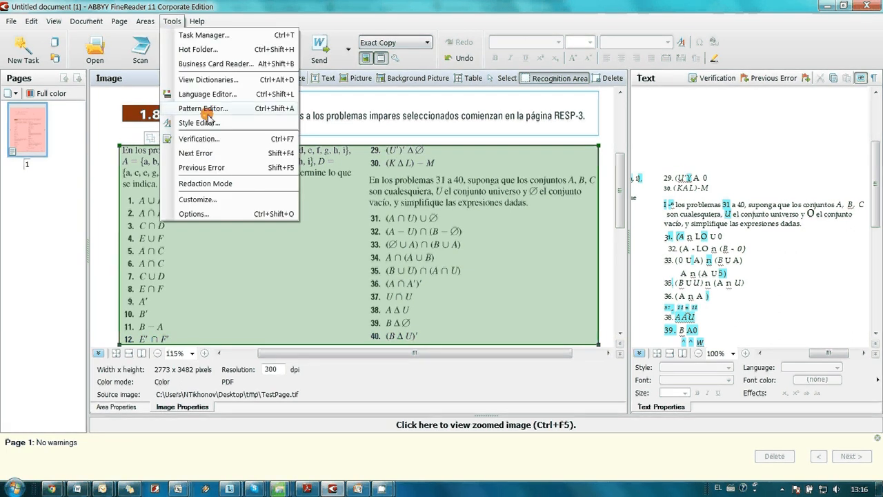
left_click(203, 108)
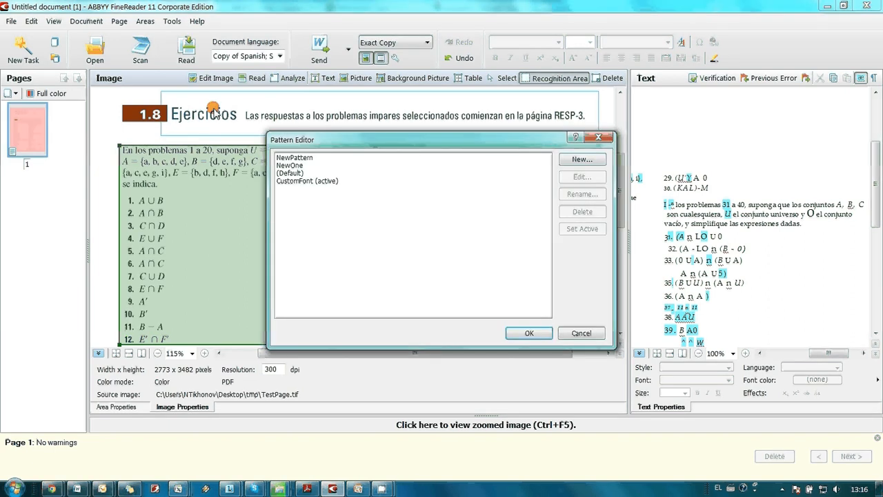
left_click(582, 160)
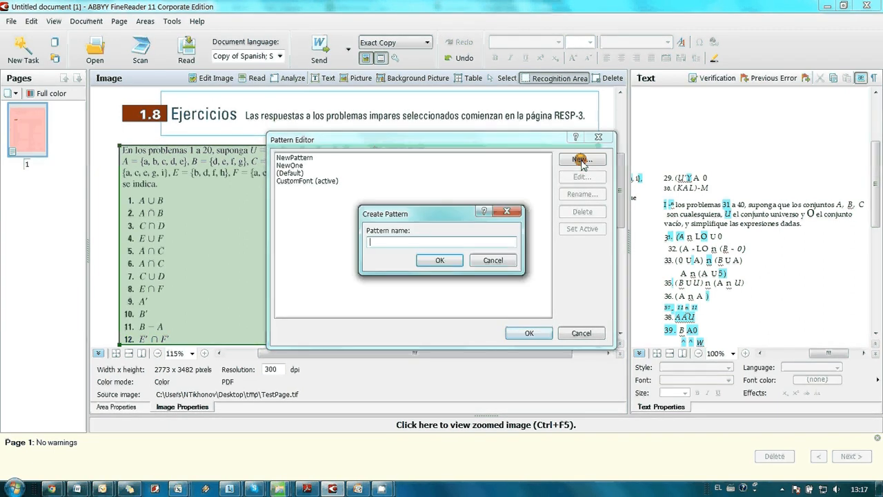
type("Maths")
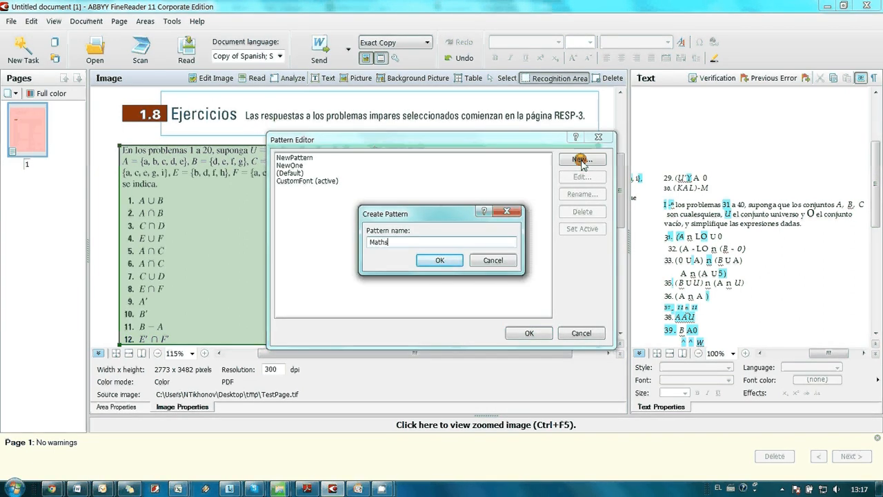
left_click(439, 259)
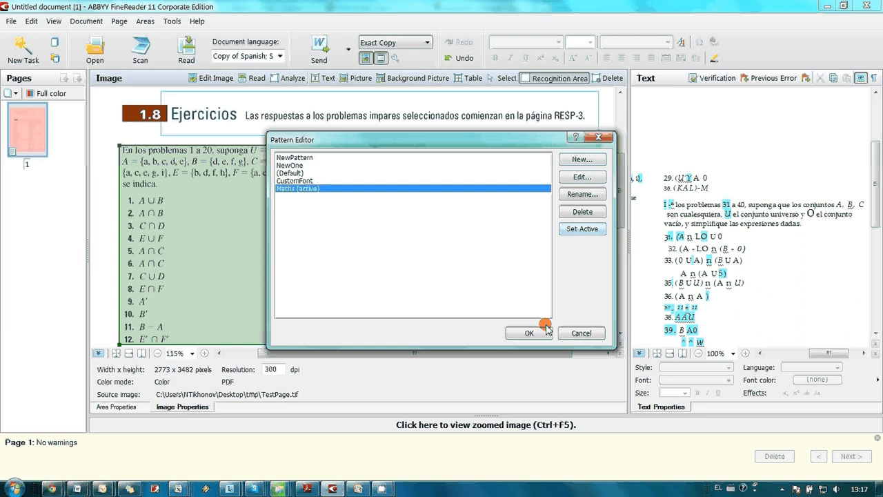
left_click(530, 332)
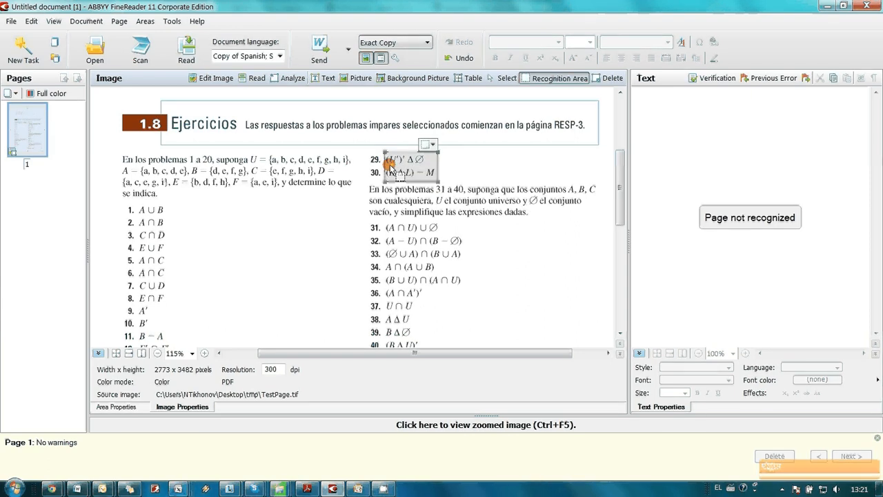
Step: Mark the set-theory exercises on the page as recognition areas
right_click(407, 166)
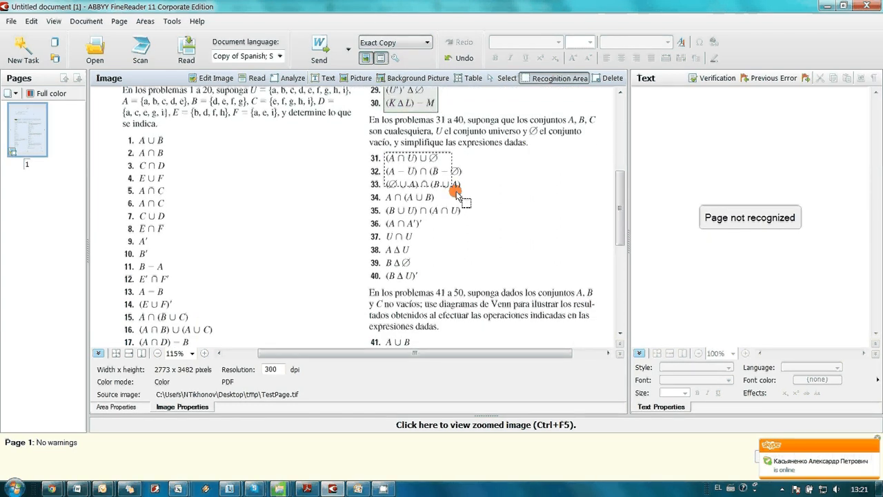
right_click(455, 192)
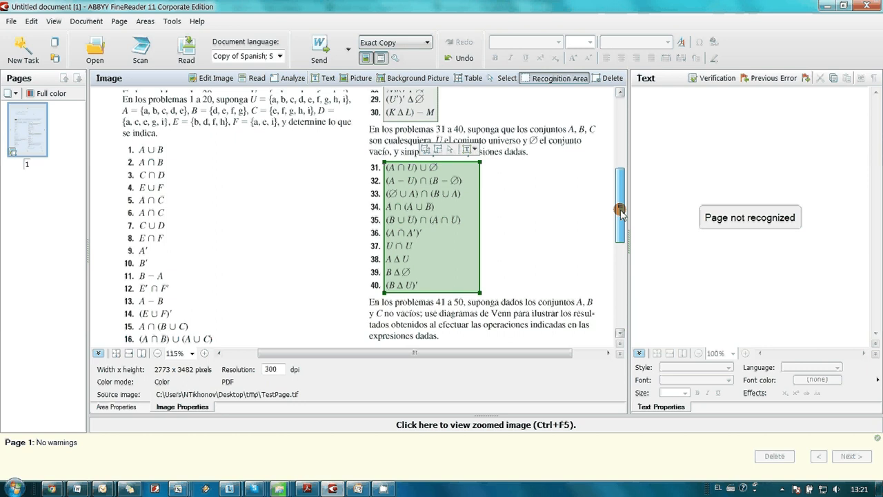
scroll("up", 3)
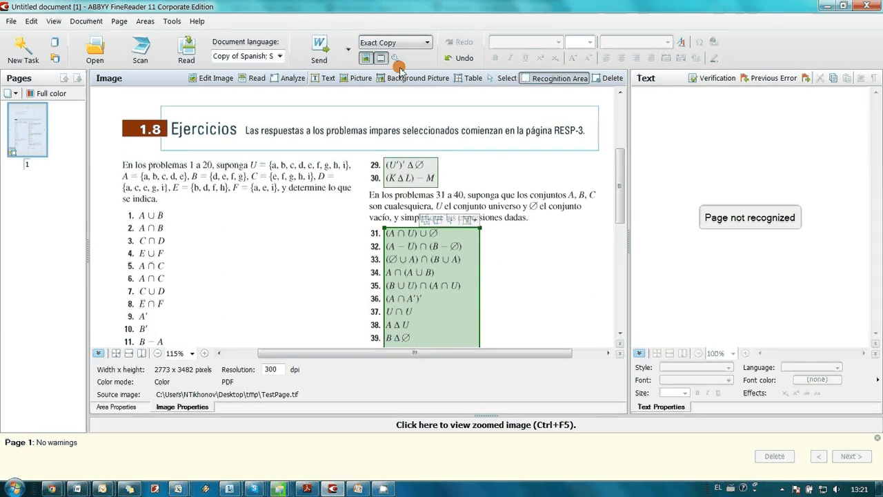
Step: Set the Read options to recognize using only the user pattern
left_click(395, 58)
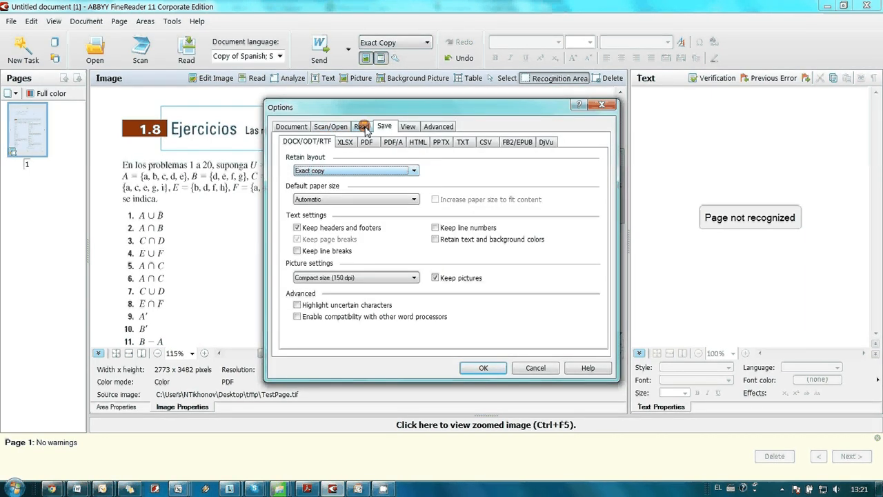
left_click(362, 127)
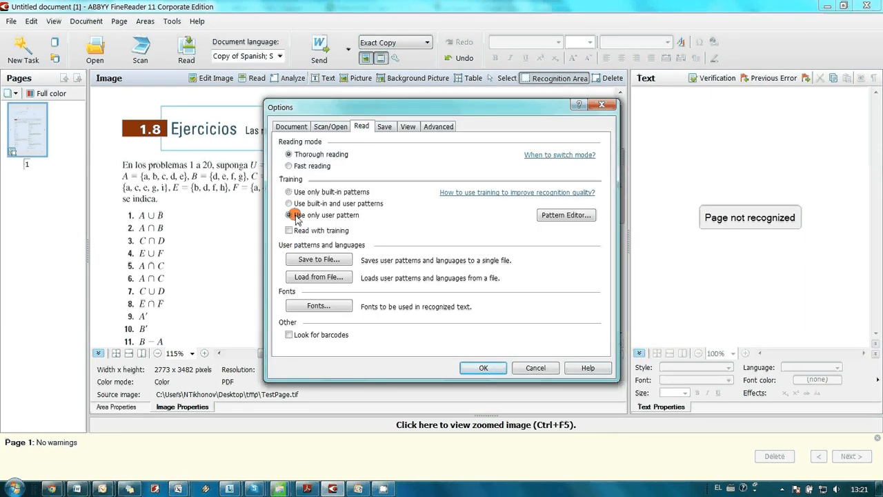
left_click(483, 367)
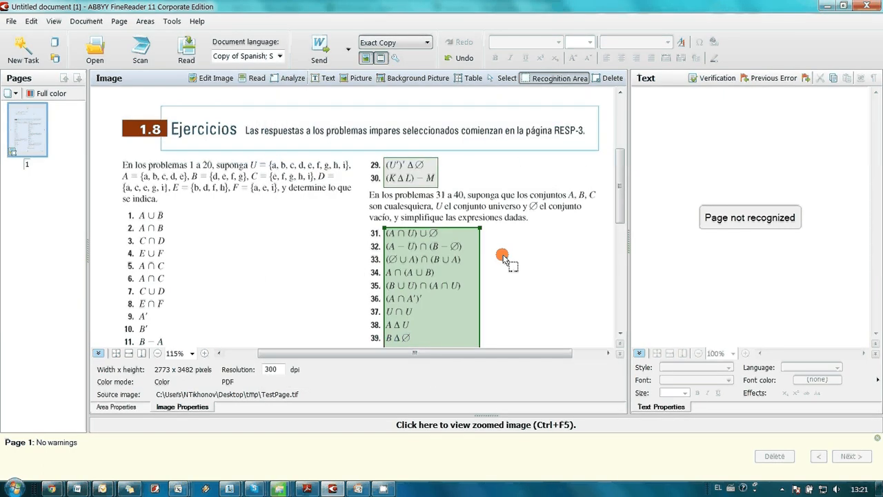
mouse_move(241, 168)
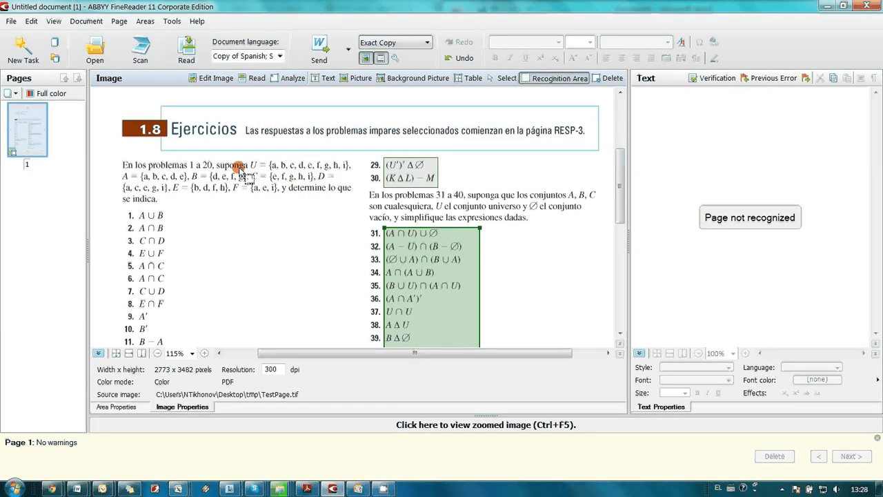
Step: Start reading with Maths pattern training and focus the framed-character field
left_click(185, 50)
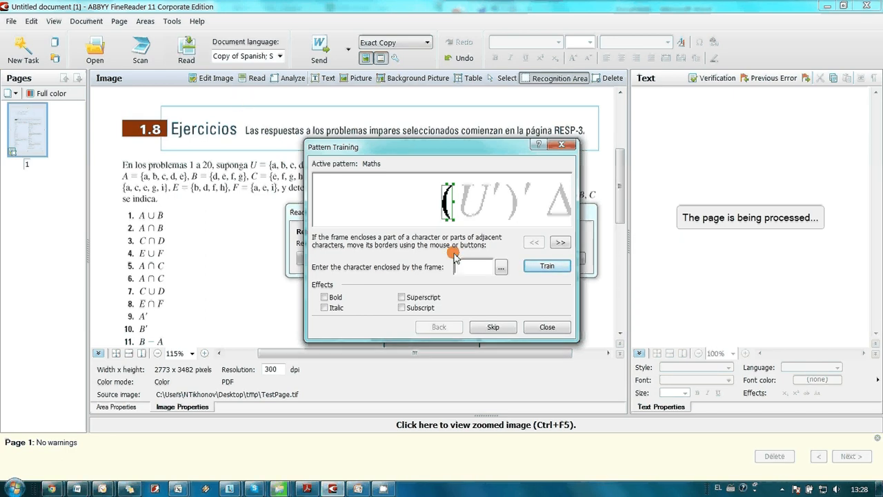
left_click(546, 266)
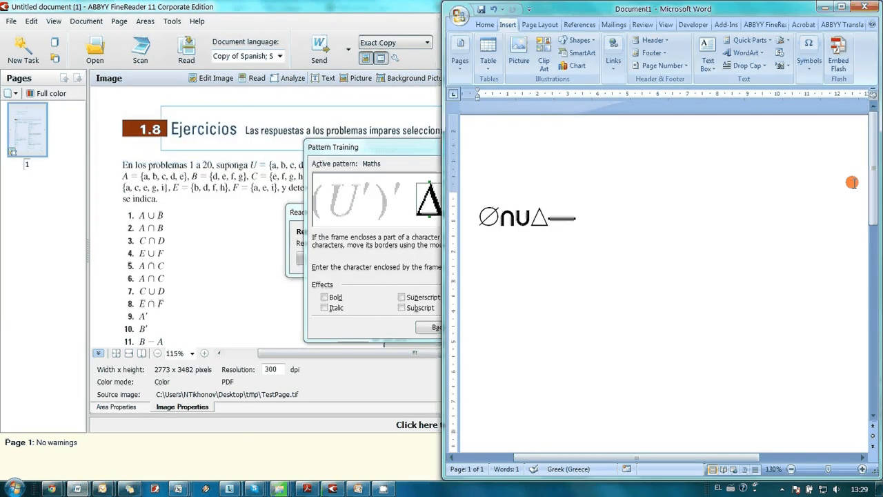
Step: Insert the set-theory symbols ∅, ∩, ∪ and Δ into the Word document
left_click(809, 55)
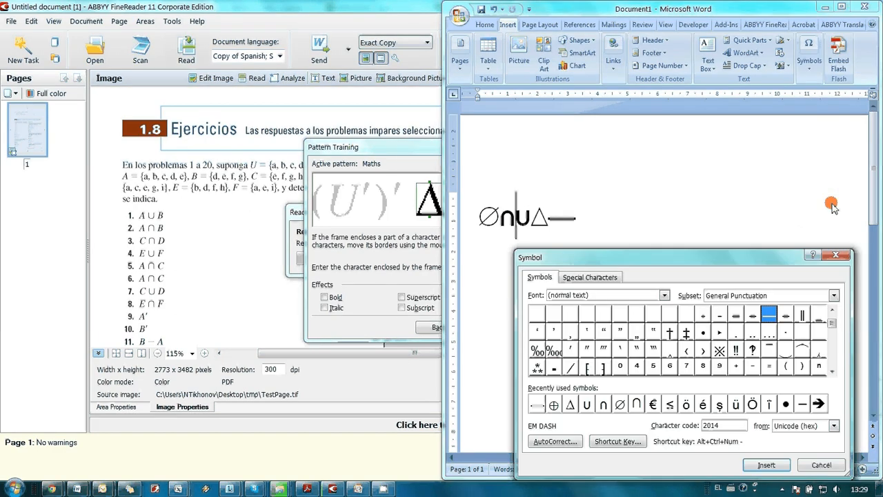
left_click(833, 295)
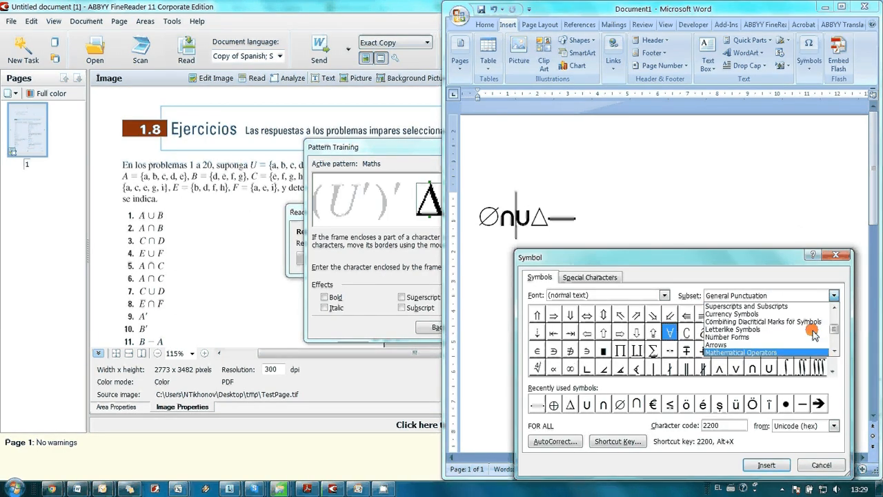
left_click(743, 352)
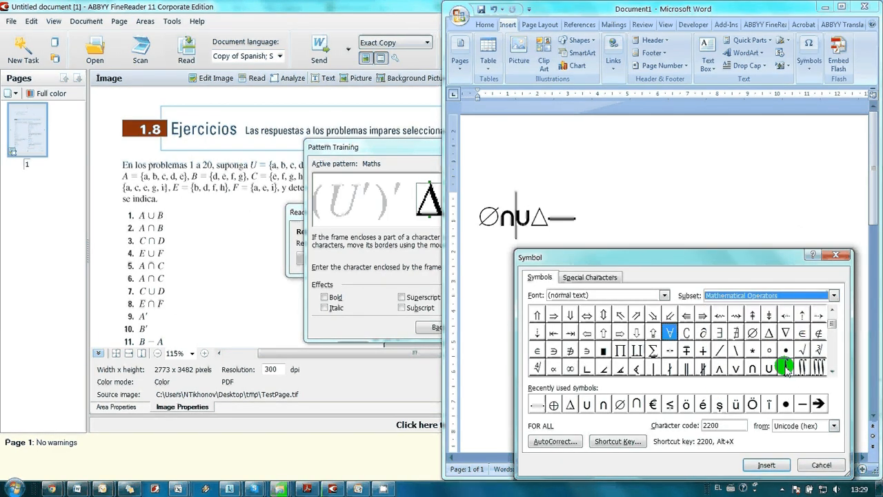
left_click(765, 464)
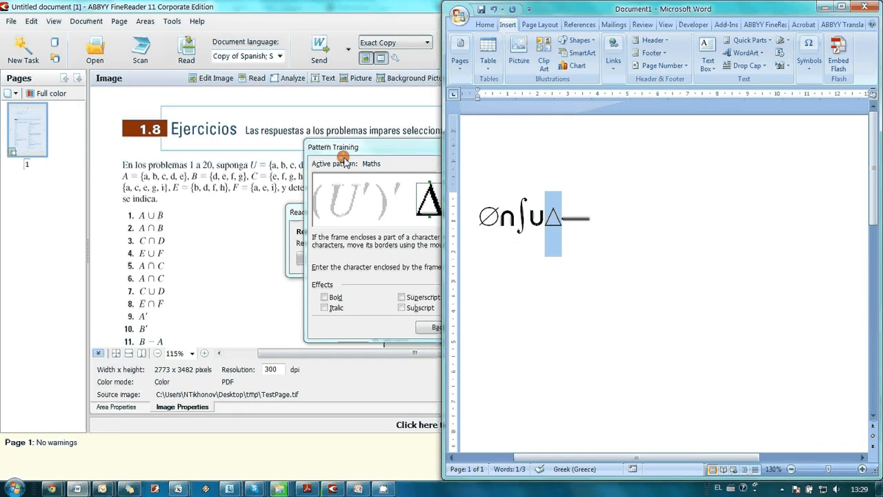
Step: Train the empty-set symbol and the framed K and L characters into the Maths pattern
left_click(546, 268)
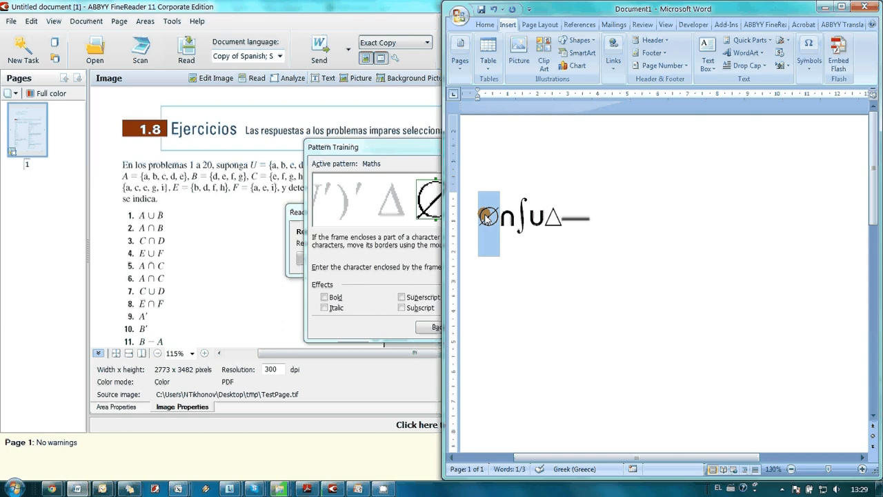
left_click(547, 266)
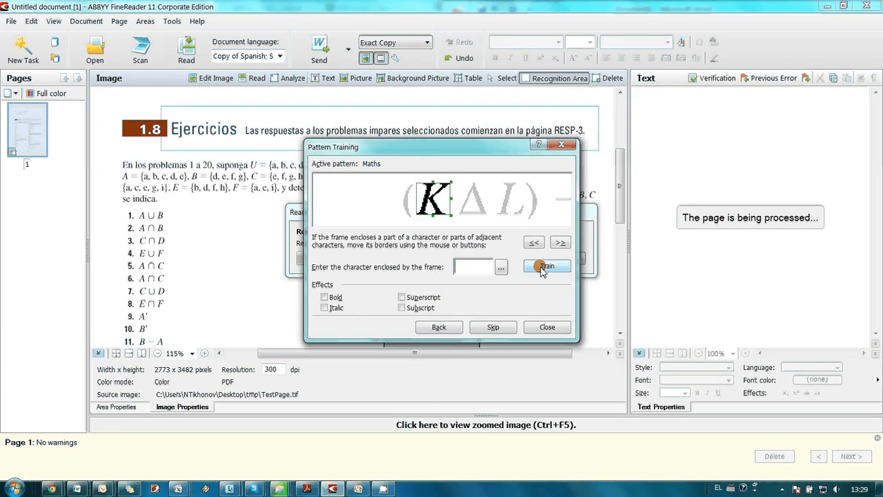
left_click(546, 265)
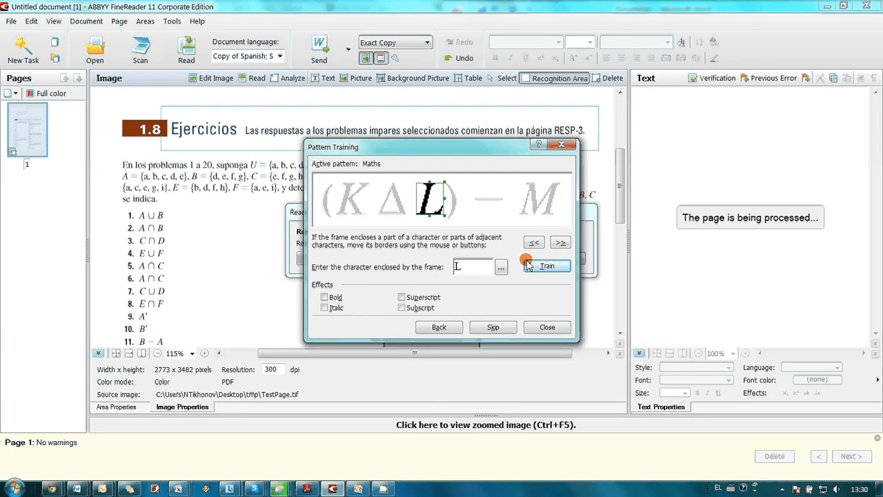
left_click(546, 265)
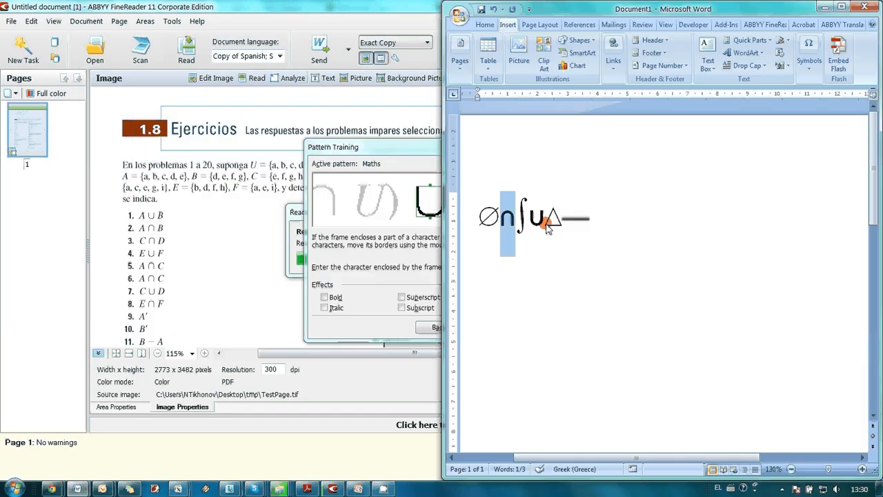
Step: Train the union symbol and the following U characters into the Maths pattern
left_click(546, 268)
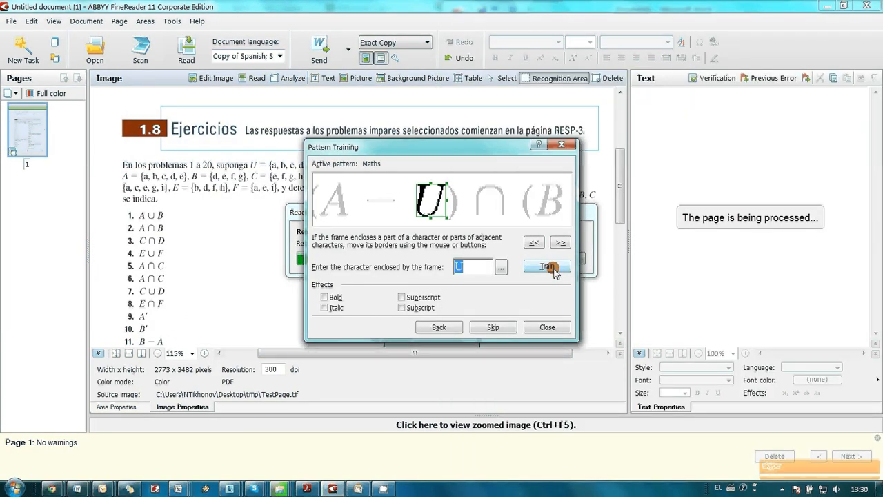
left_click(546, 268)
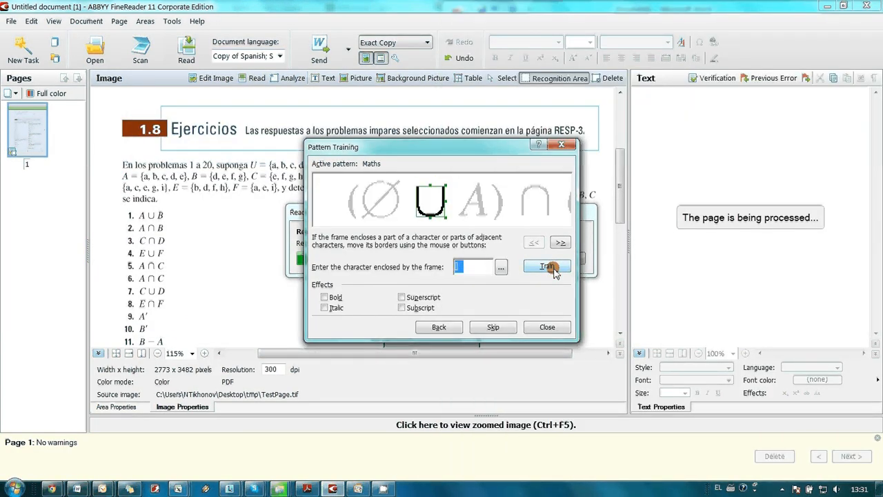
left_click(546, 268)
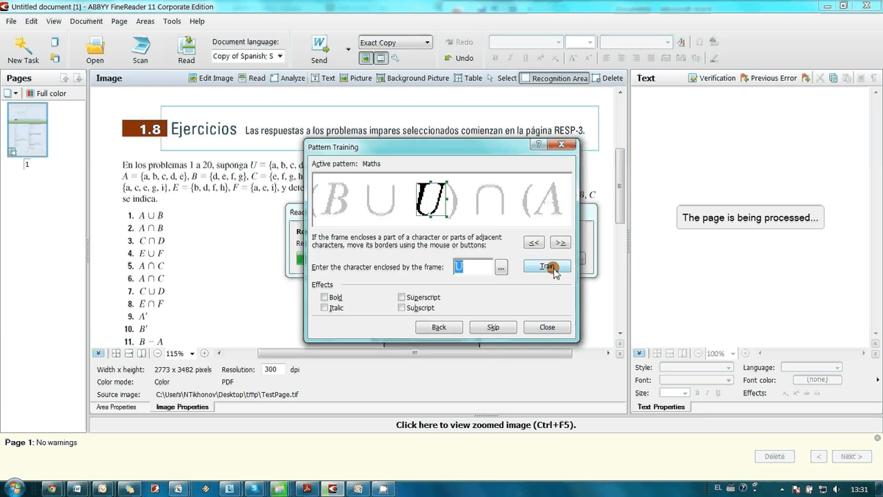
left_click(546, 268)
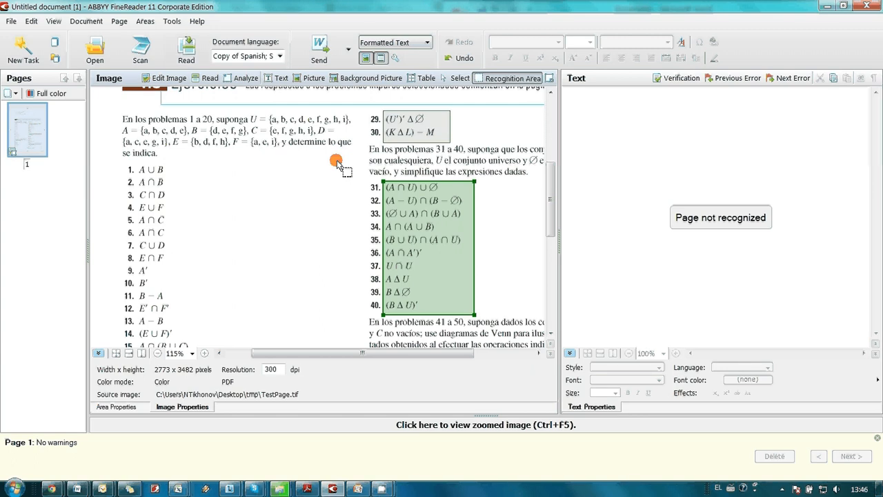
mouse_move(424, 78)
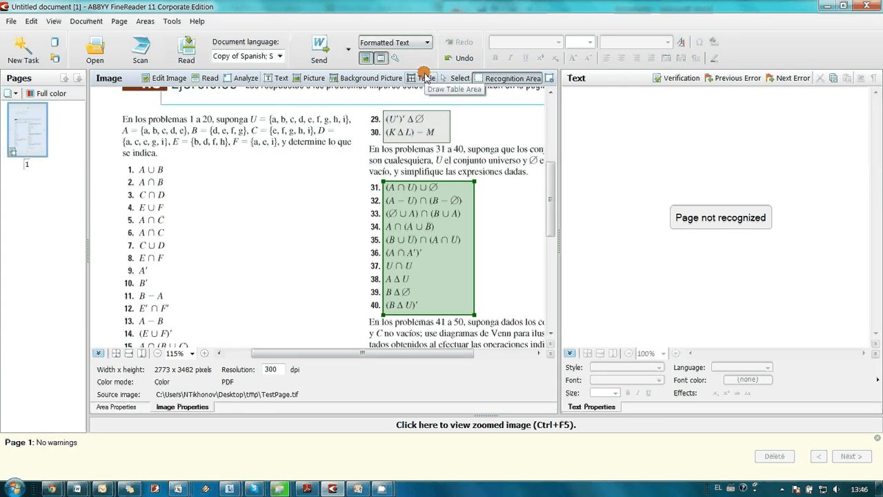
Step: Confirm the training-pattern Read options and scroll down over the later set exercises
left_click(395, 58)
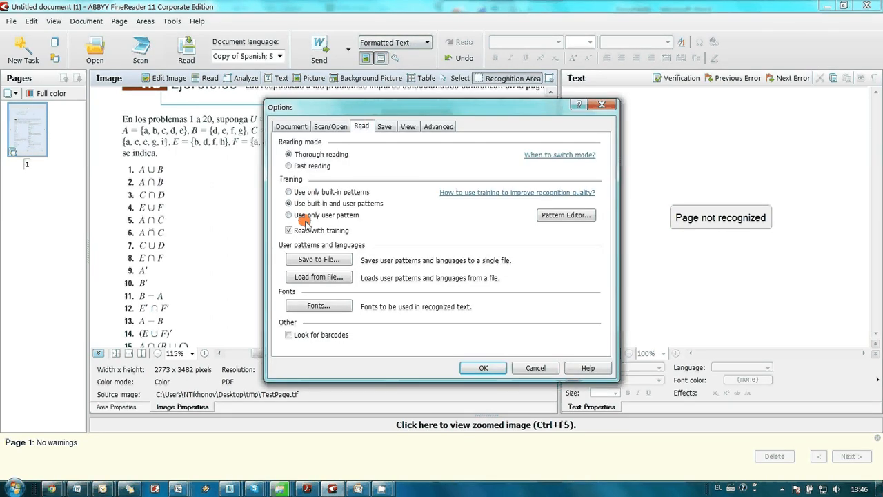
left_click(483, 367)
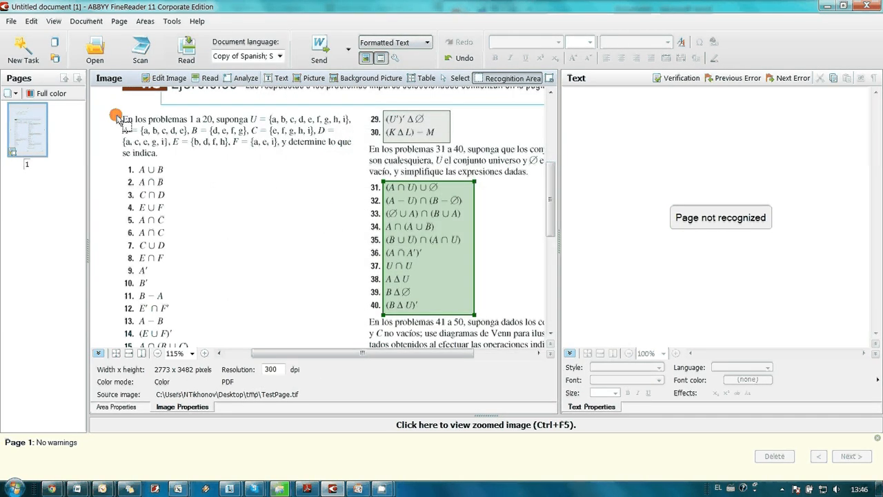
scroll("down", 3)
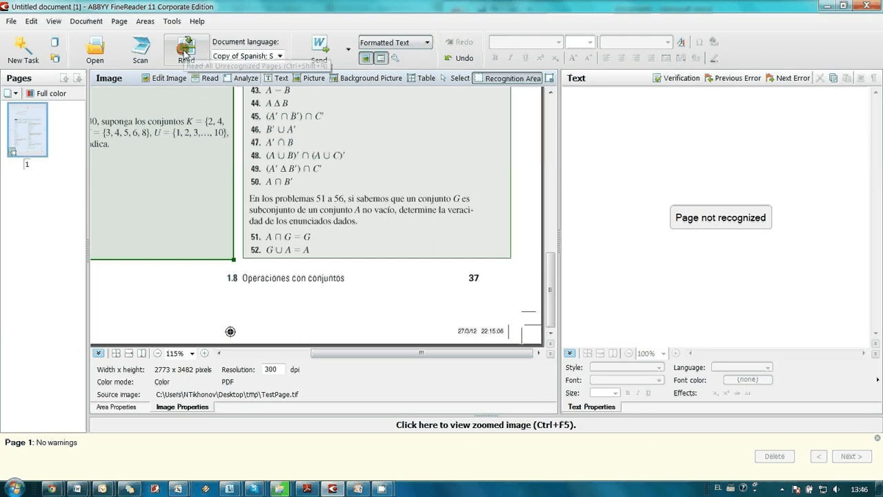
Step: Read the page with the trained pattern and enlarge the Text pane to 175%
left_click(185, 49)
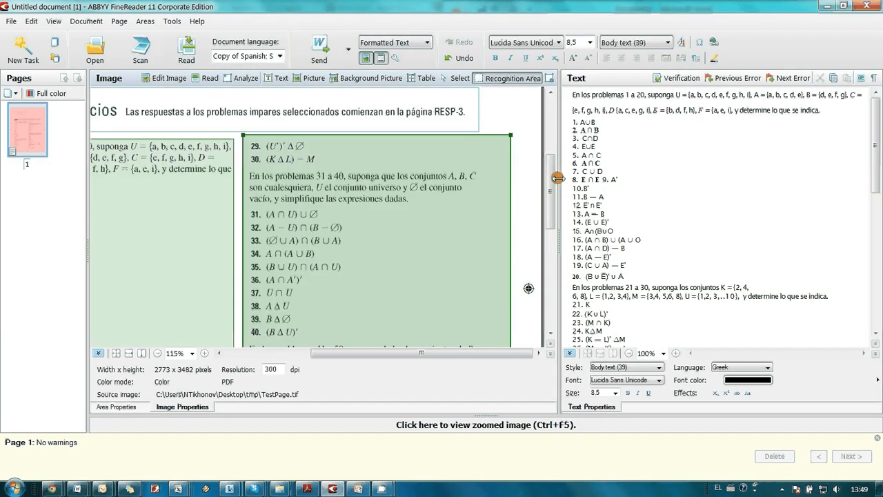
left_click(662, 354)
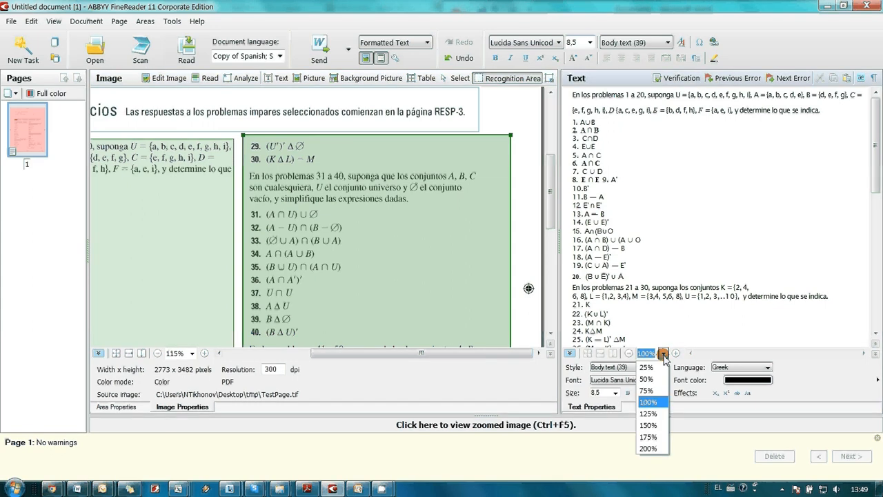
left_click(646, 436)
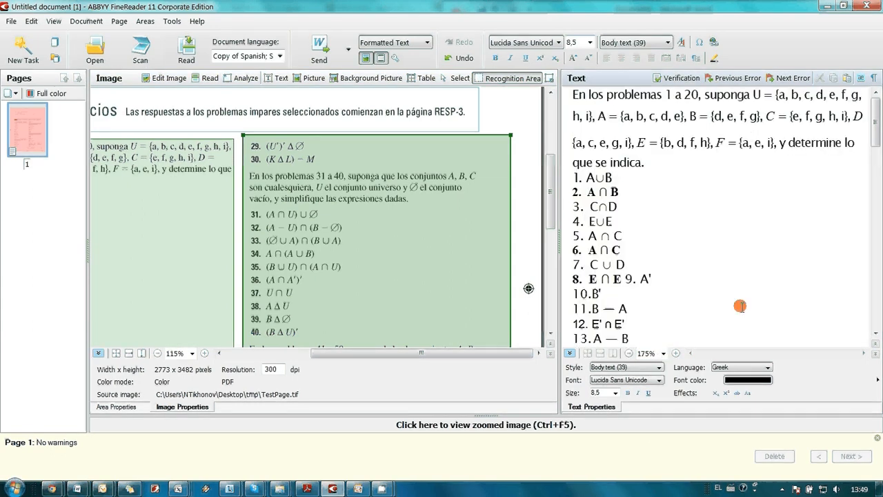
Step: Scroll through exercises 1–50 checking the ∪, ∩, Δ and ∅ symbols in the recognized text
scroll("down", 3)
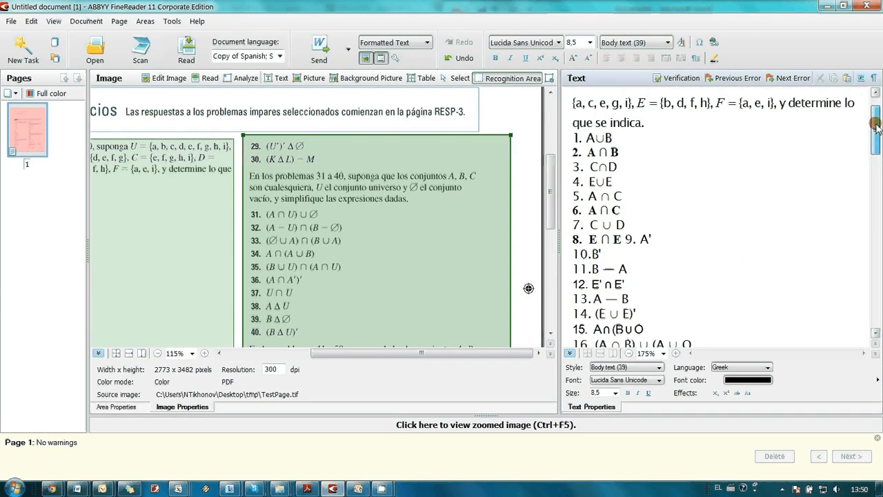
scroll("down", 3)
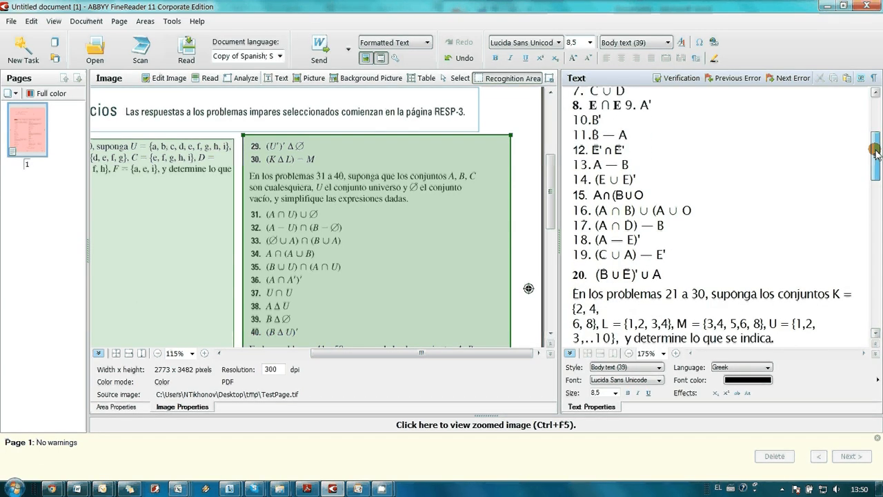
scroll("down", 3)
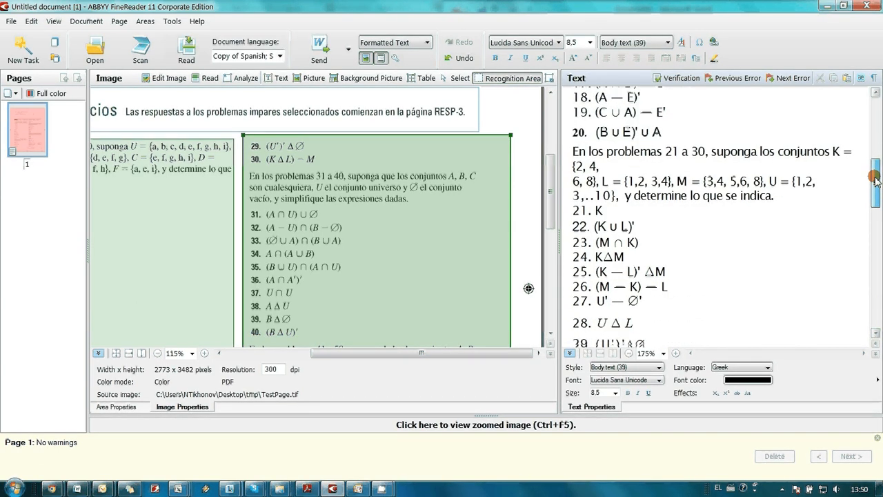
scroll("down", 3)
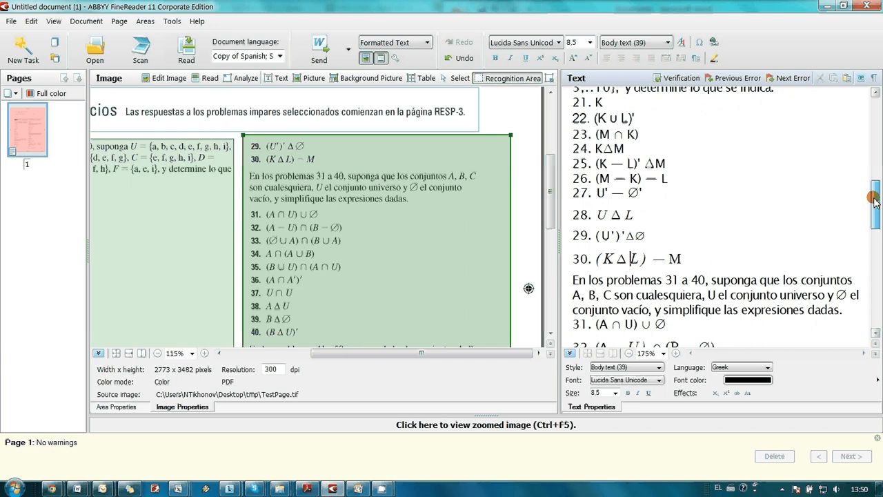
scroll("down", 3)
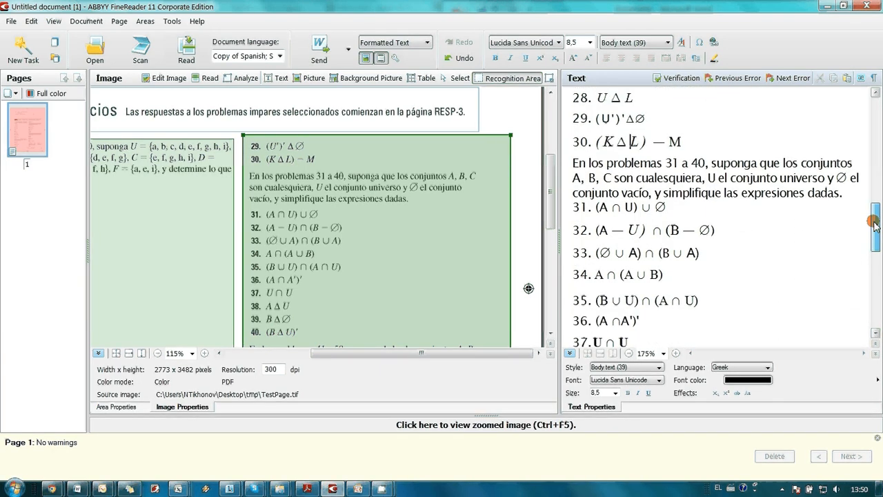
scroll("down", 3)
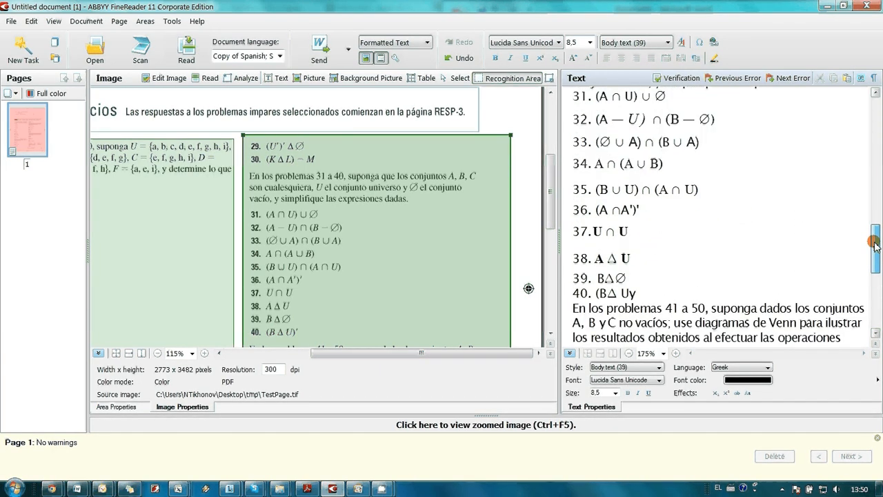
scroll("down", 3)
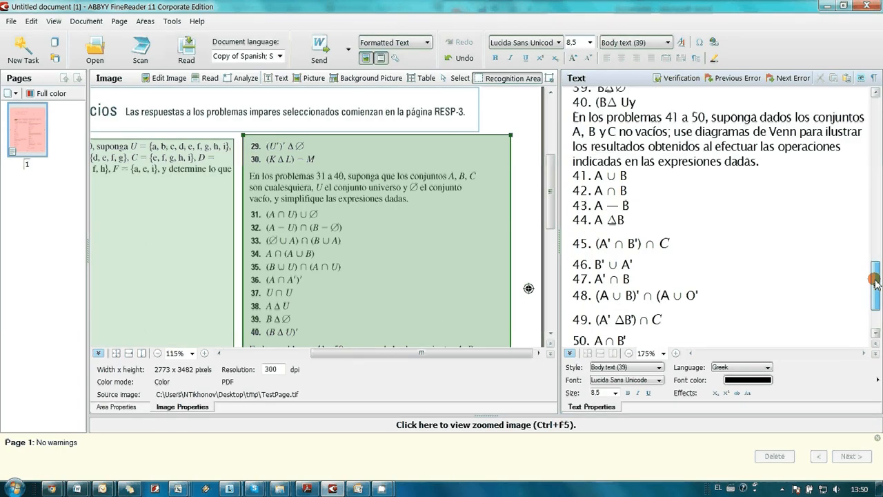